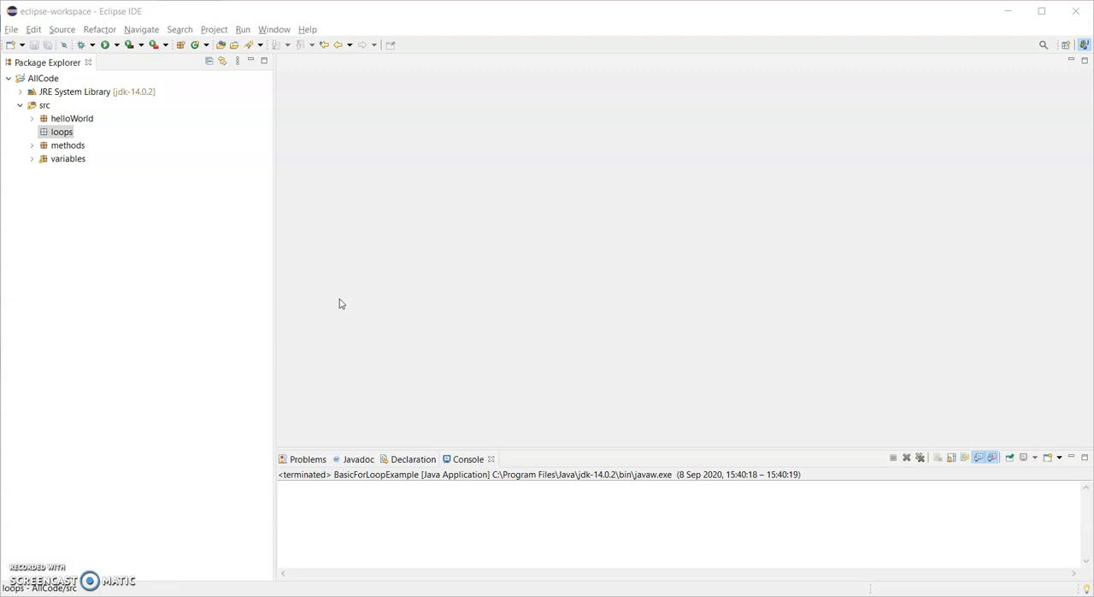
- Create class WhileLoopExample in the loops package with a public static void main stub
{"action": "left_click", "coordinate": [61, 132]}
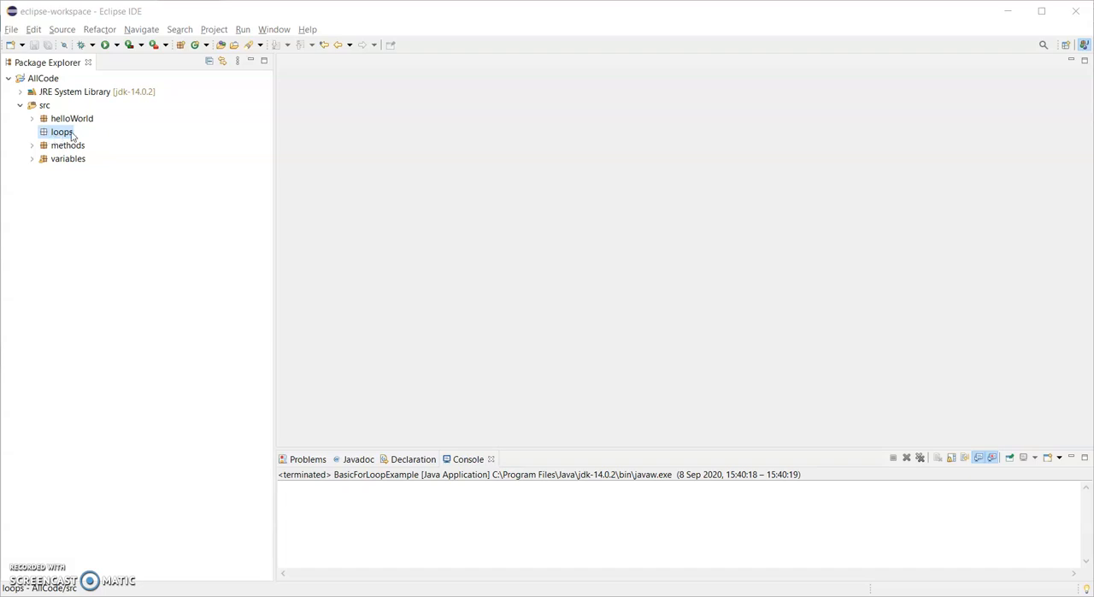
{"action": "right_click", "coordinate": [61, 132]}
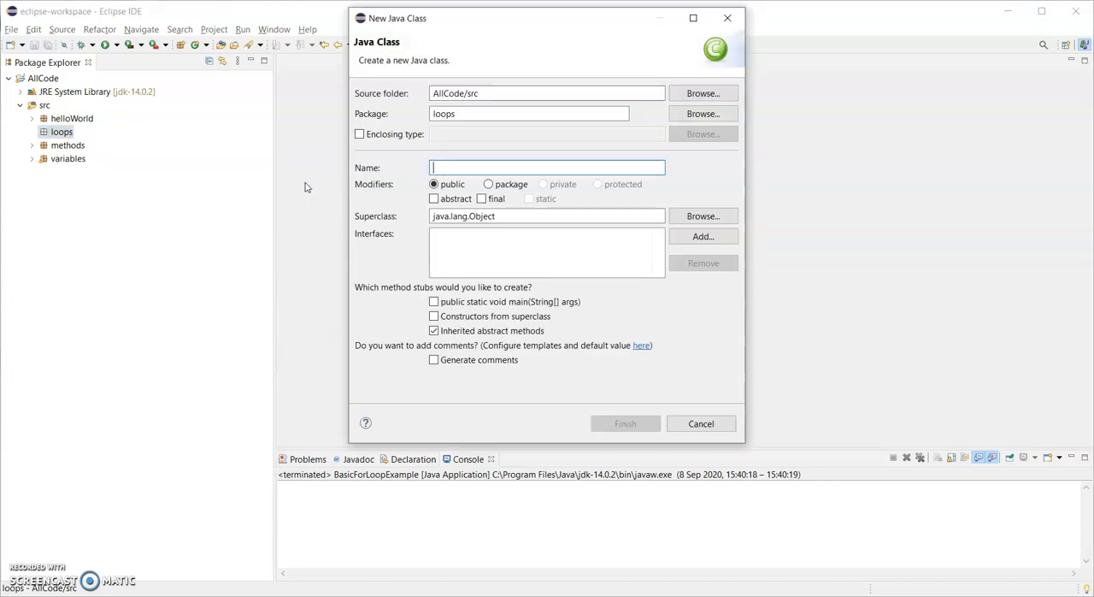
{"action": "type", "text": "WhileLoopE"}
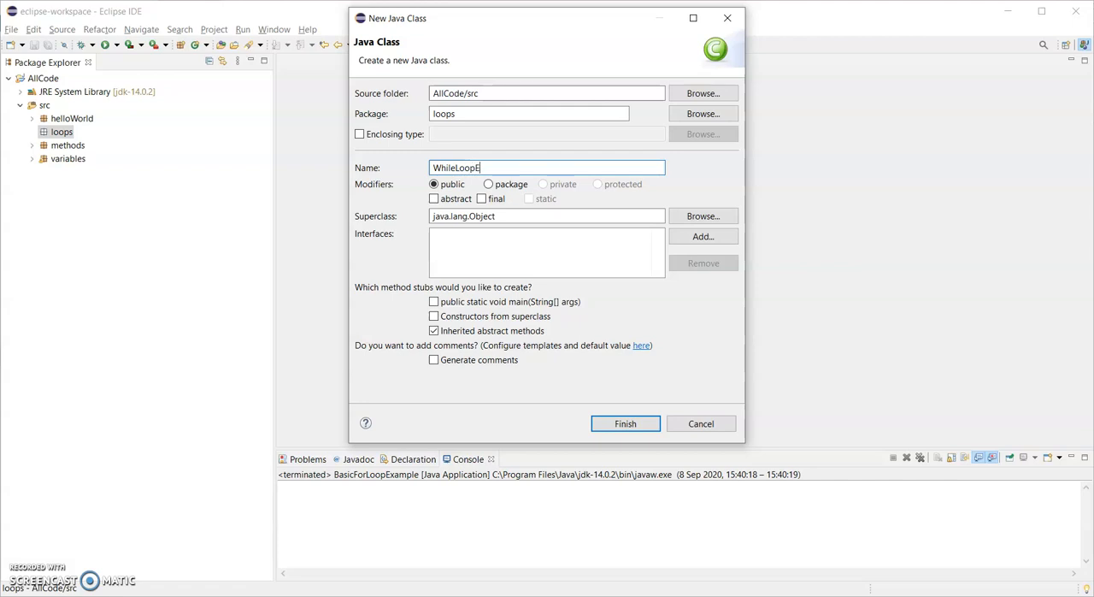
{"action": "type", "text": "xample"}
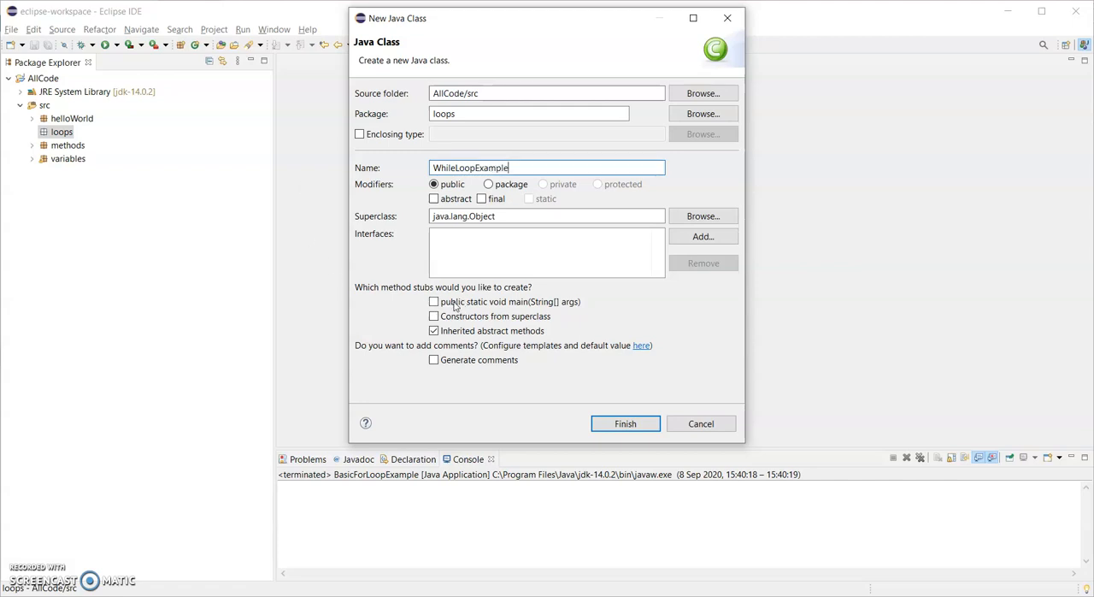
{"action": "left_click", "coordinate": [434, 301]}
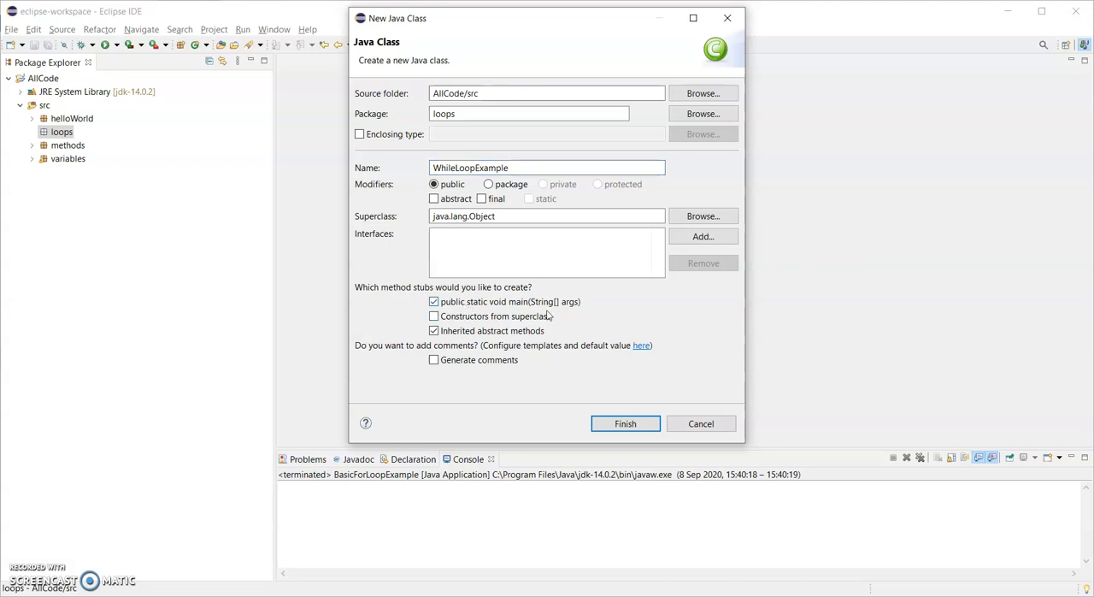
{"action": "left_click", "coordinate": [625, 424]}
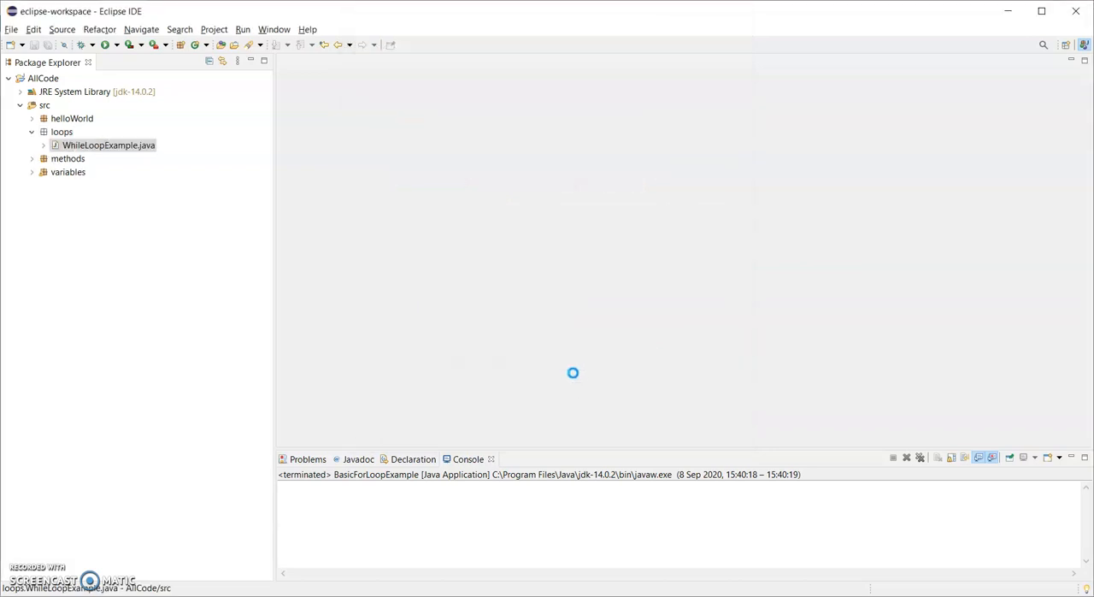
- Delete the TODO comment in main and write an empty while () statement
{"action": "double_click", "coordinate": [108, 144]}
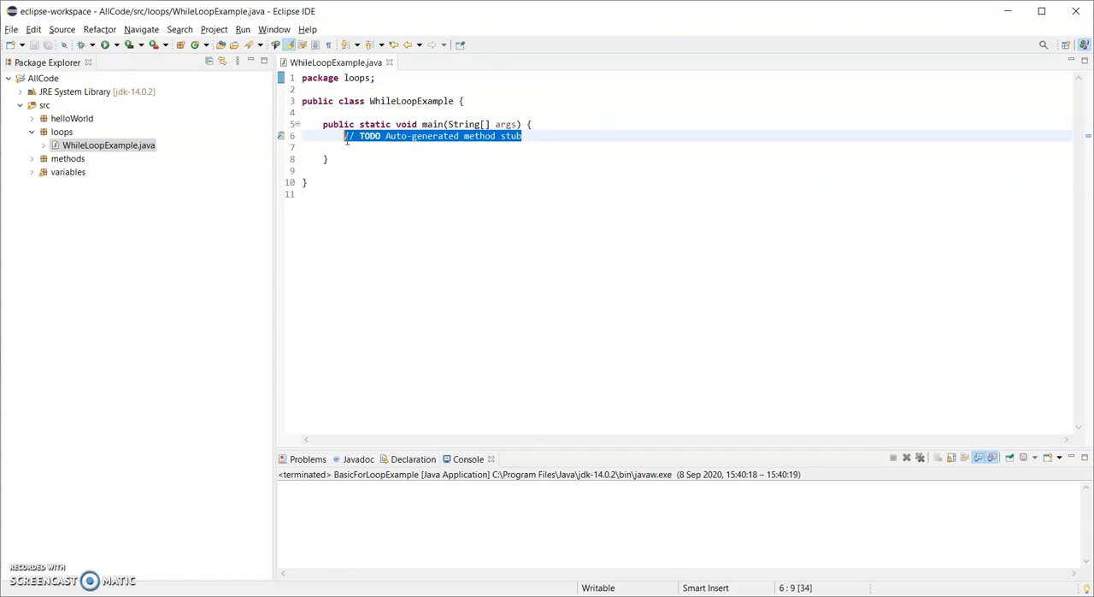
{"action": "key", "text": "Delete"}
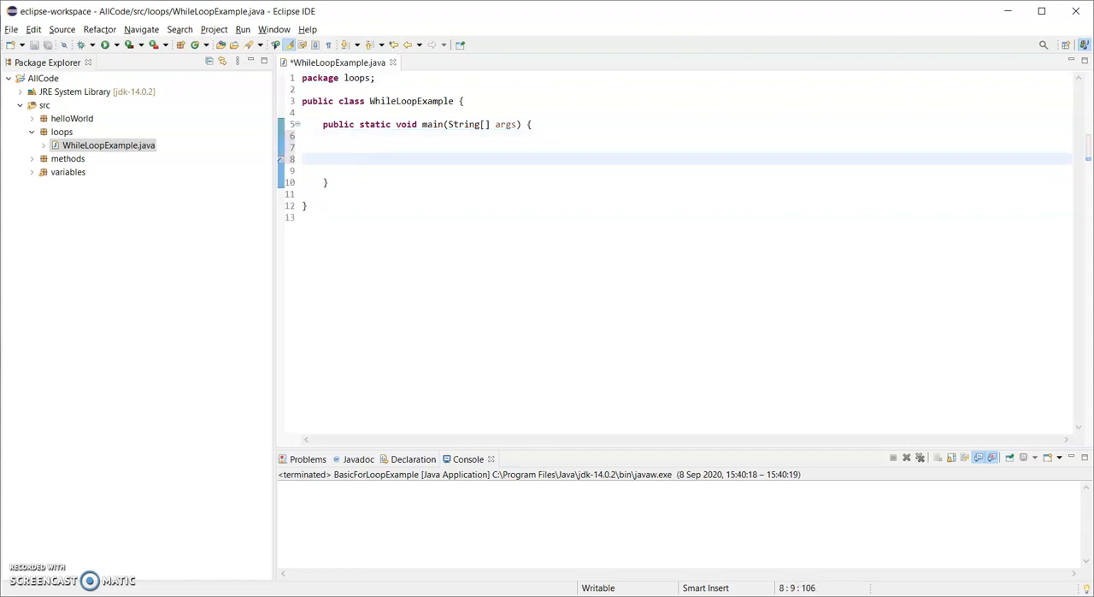
{"action": "type", "text": "w"}
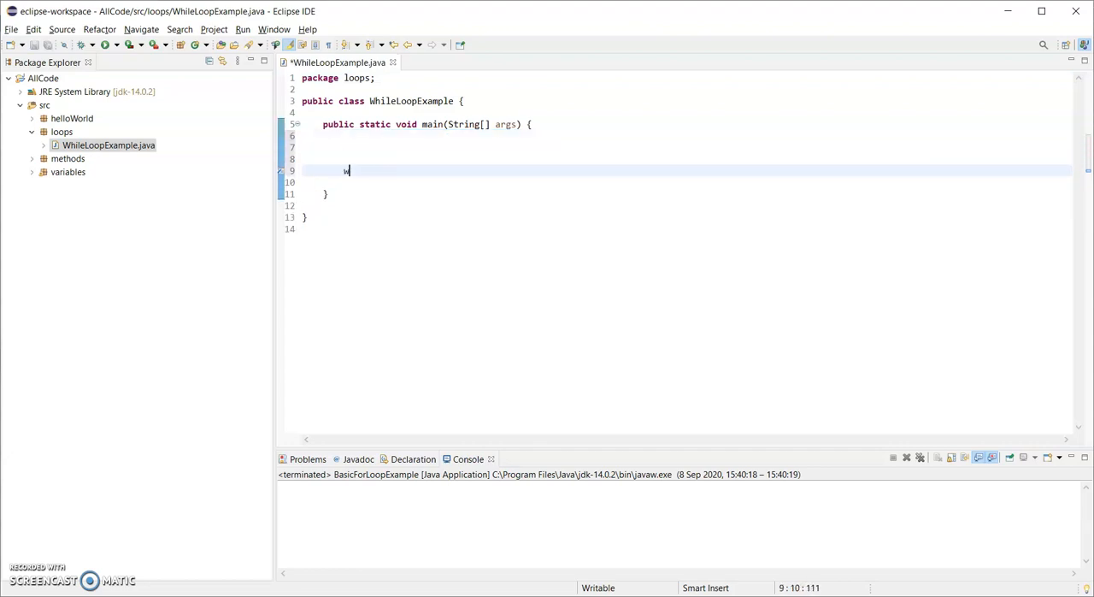
{"action": "type", "text": "hile"}
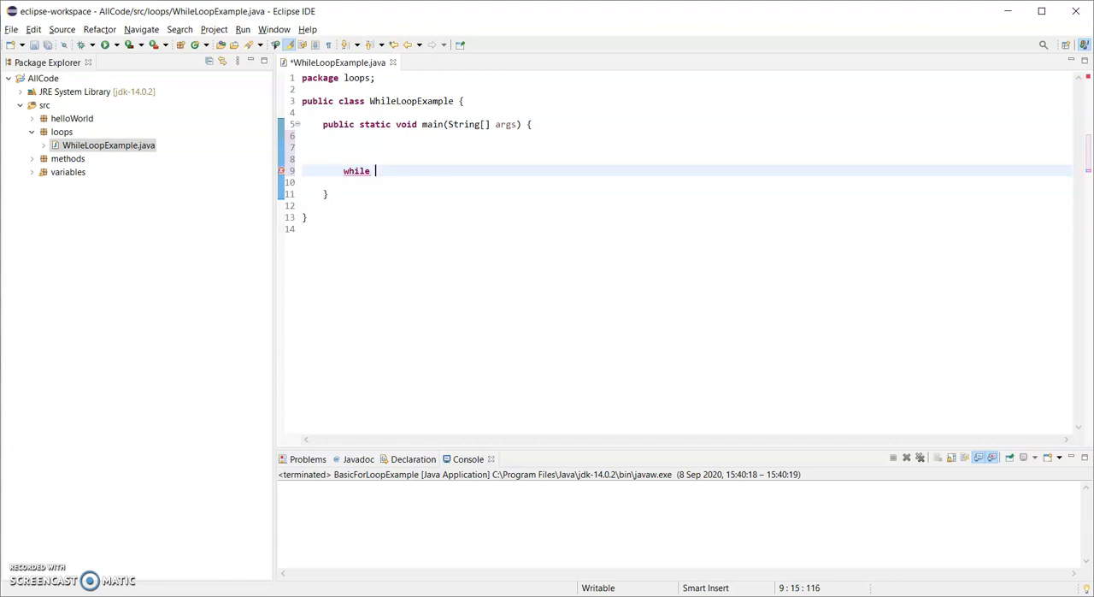
{"action": "type", "text": "()"}
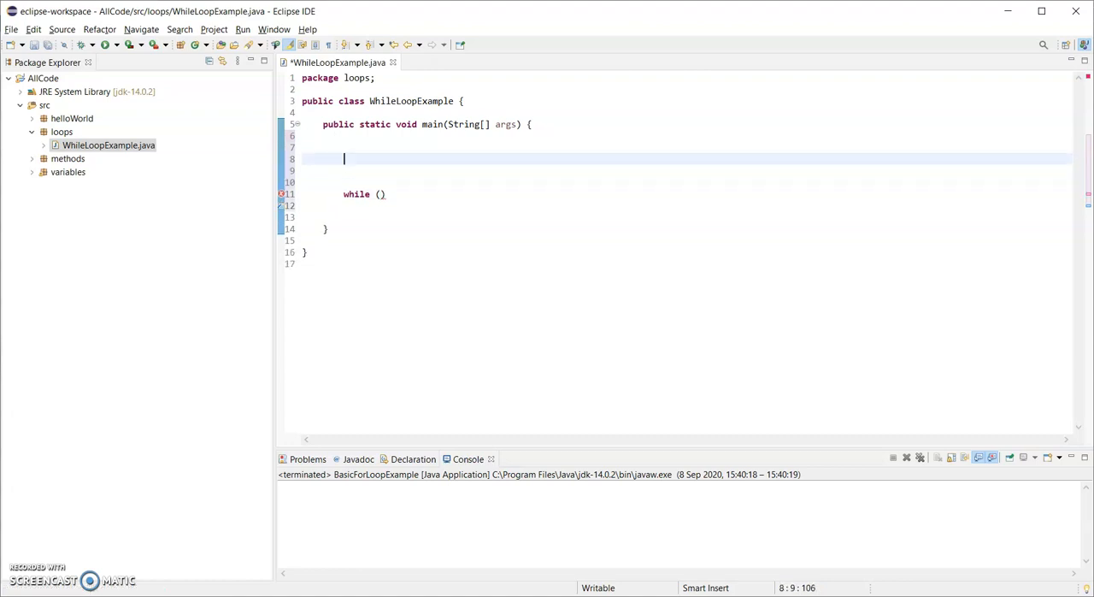
- Declare int counter = 0; before the loop and set the condition to counter < 4
{"action": "type", "text": "int counter ="}
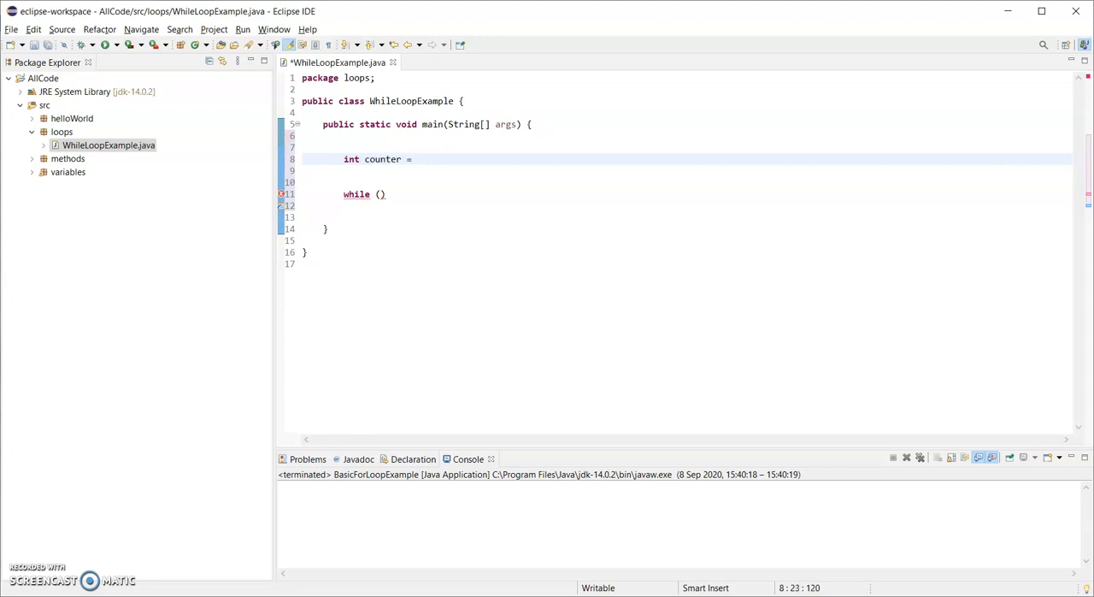
{"action": "type", "text": "0;"}
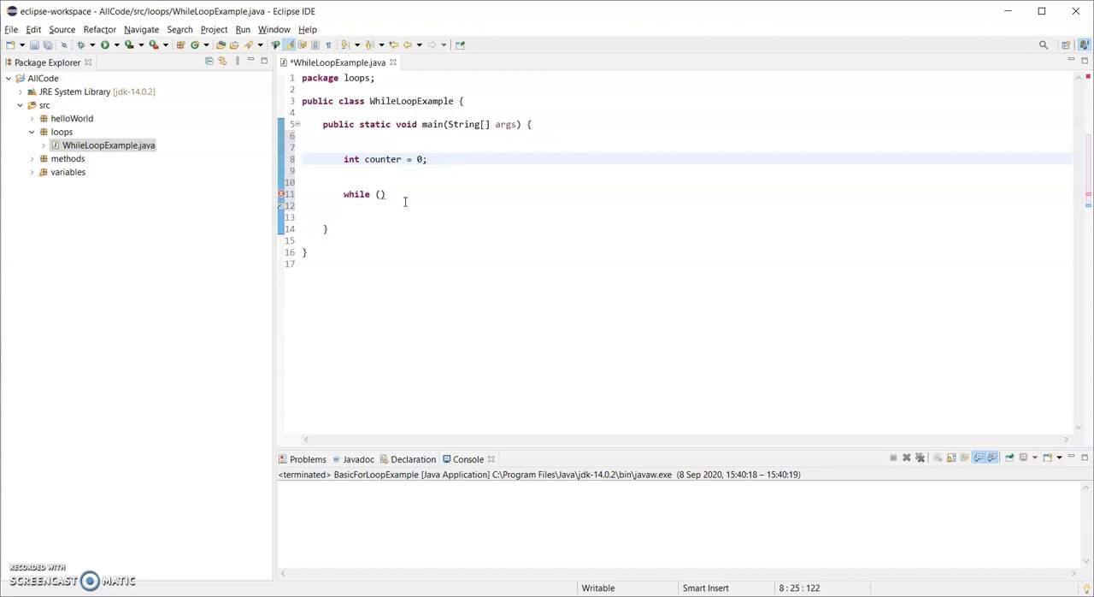
{"action": "left_click", "coordinate": [427, 159]}
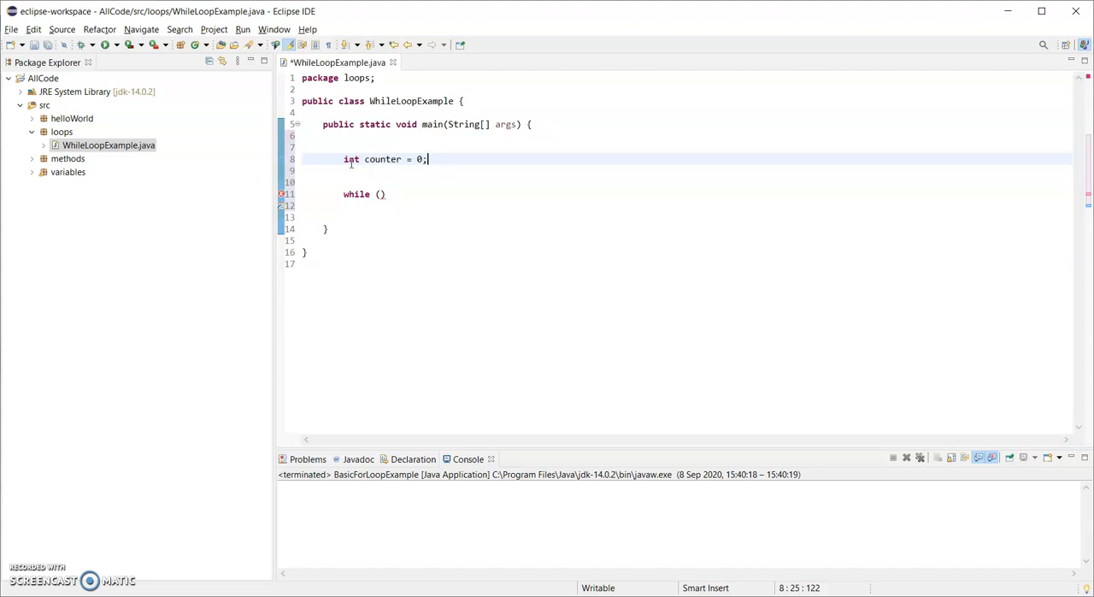
{"action": "mouse_move", "coordinate": [402, 185]}
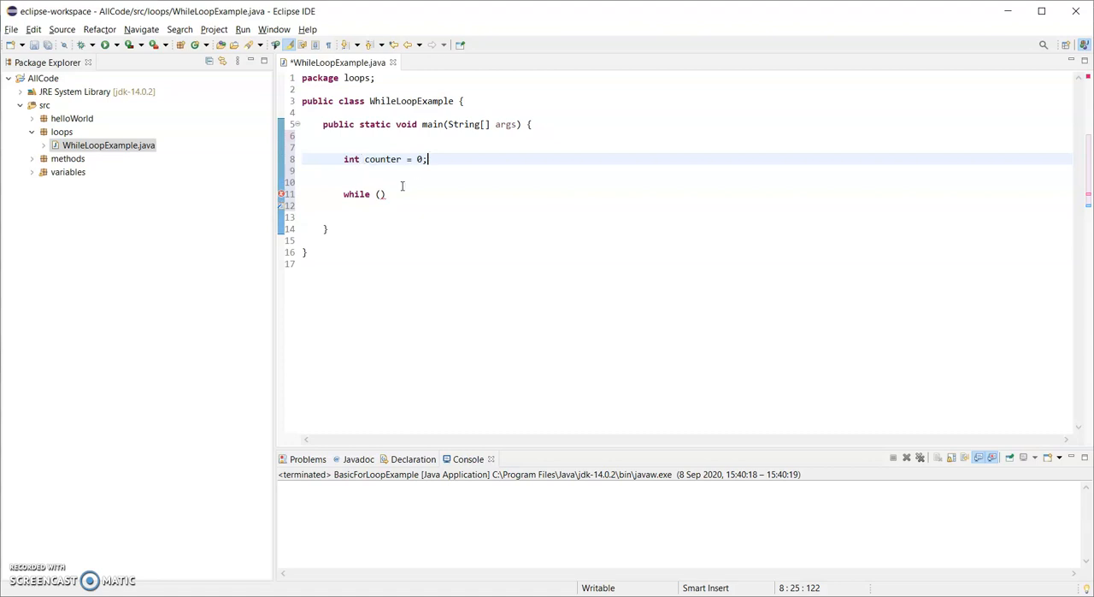
{"action": "type", "text": "counter <"}
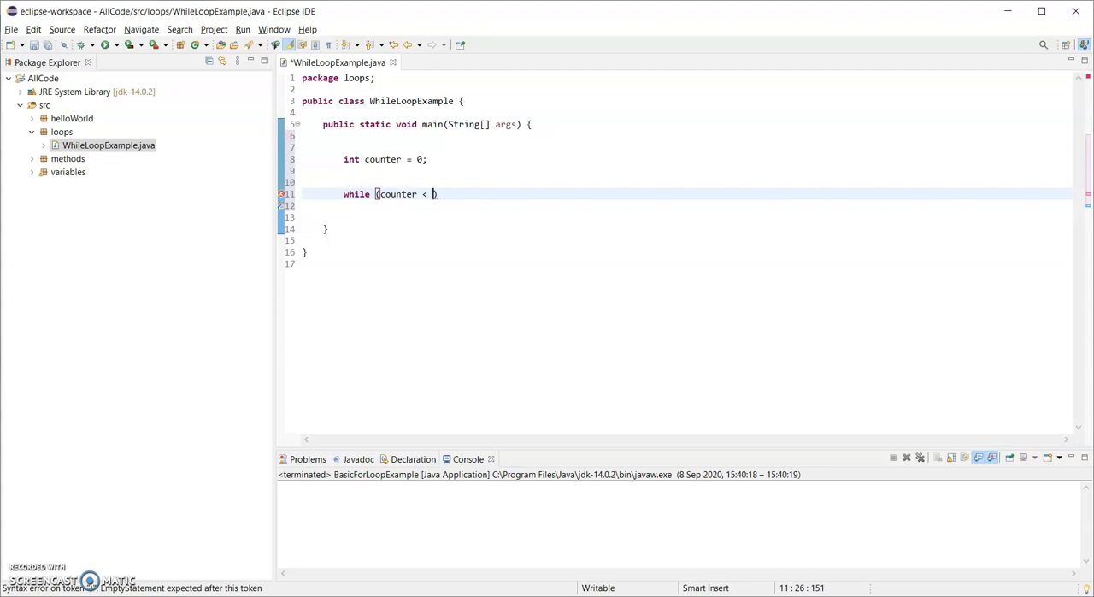
{"action": "type", "text": "4"}
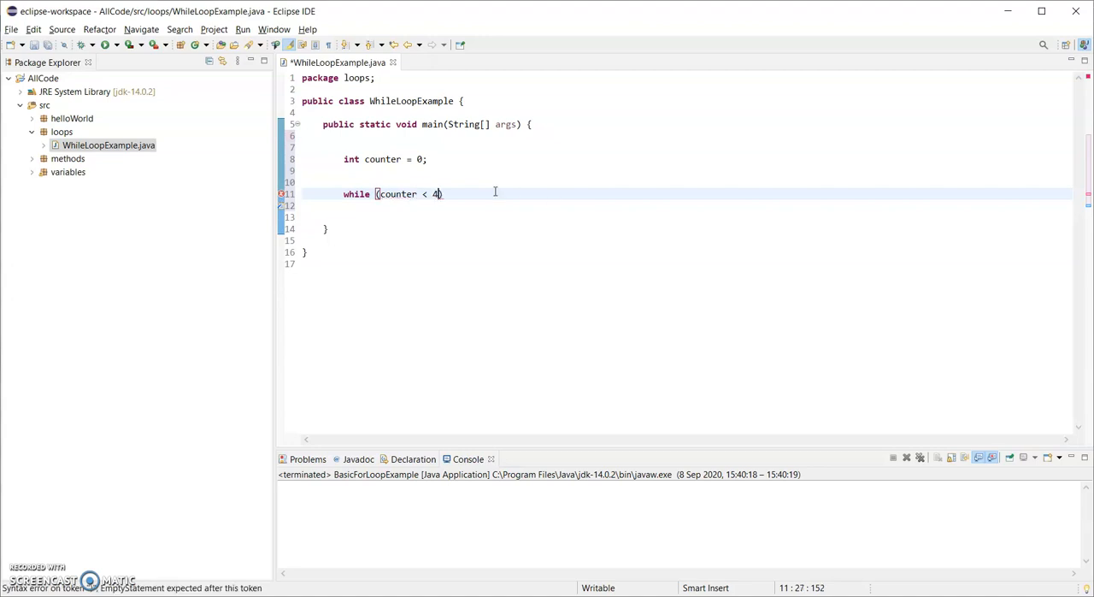
{"action": "double_click", "coordinate": [383, 159]}
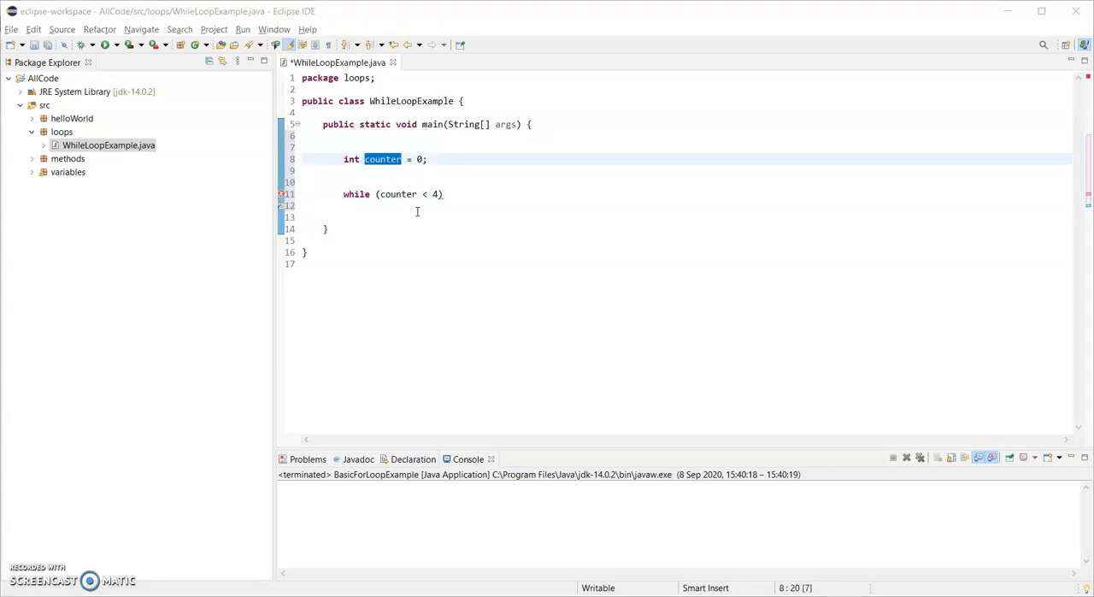
{"action": "left_click", "coordinate": [417, 212]}
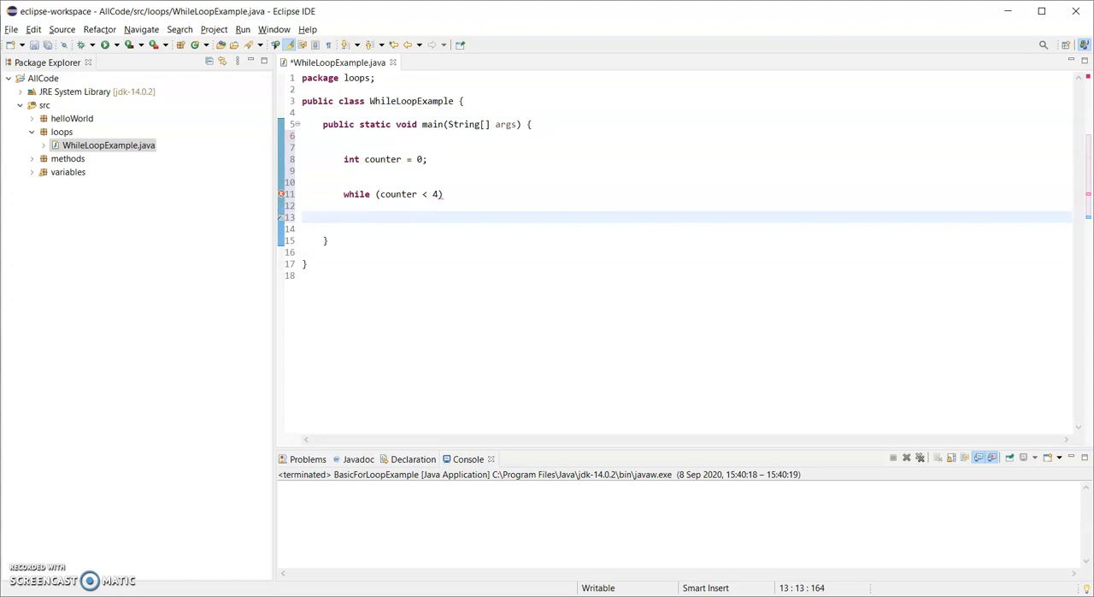
- Add System.out.println("The counter is " + counter); under the while and save
{"action": "type", "text": "System.out.println();"}
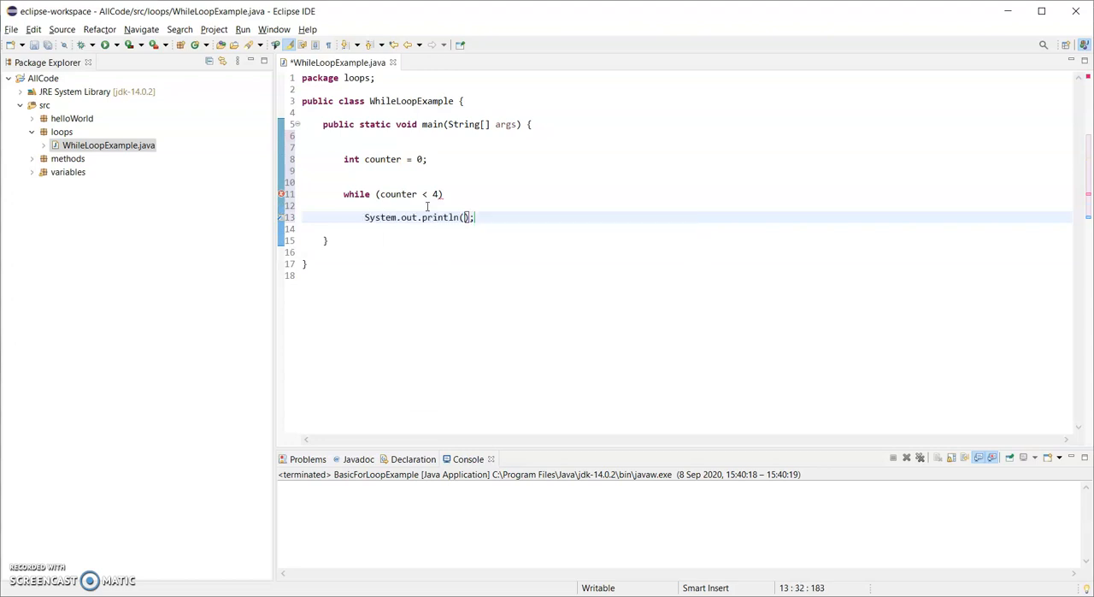
{"action": "type", "text": "\"T"}
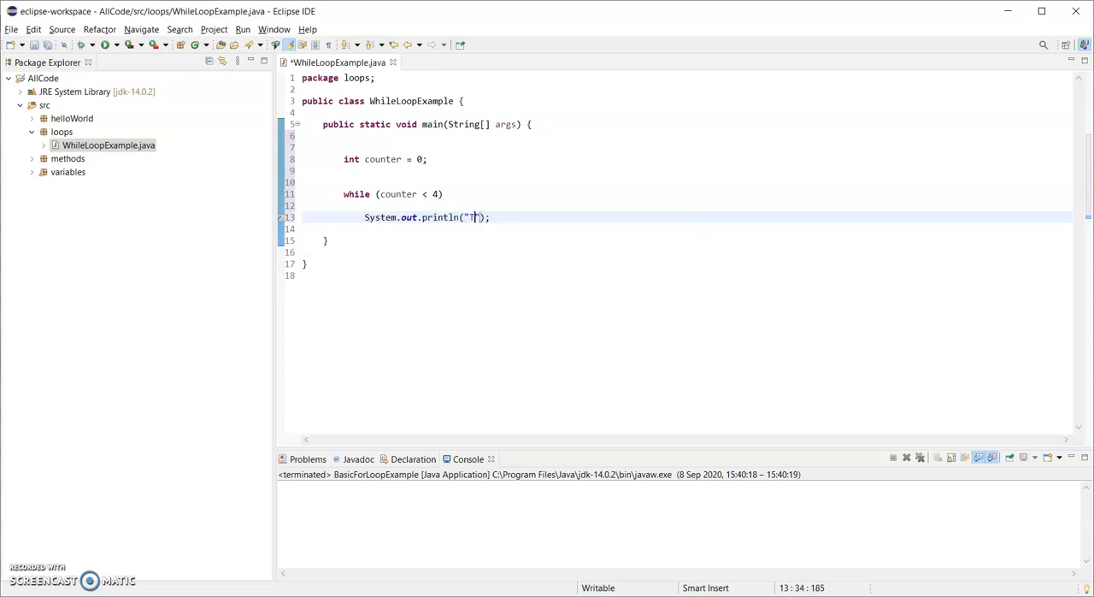
{"action": "type", "text": "he counter is"}
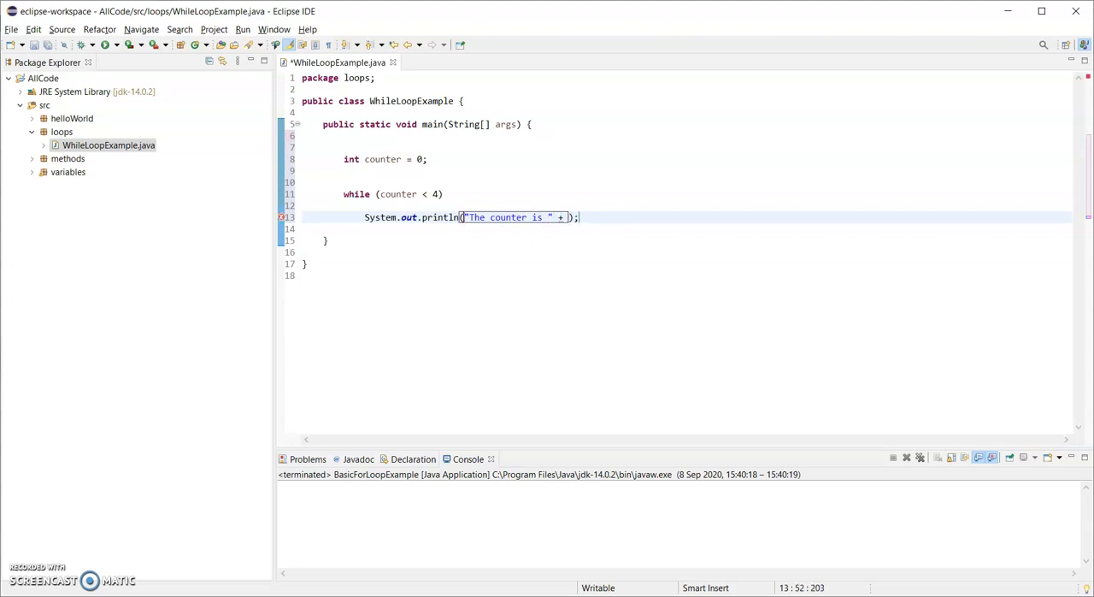
{"action": "type", "text": "counter"}
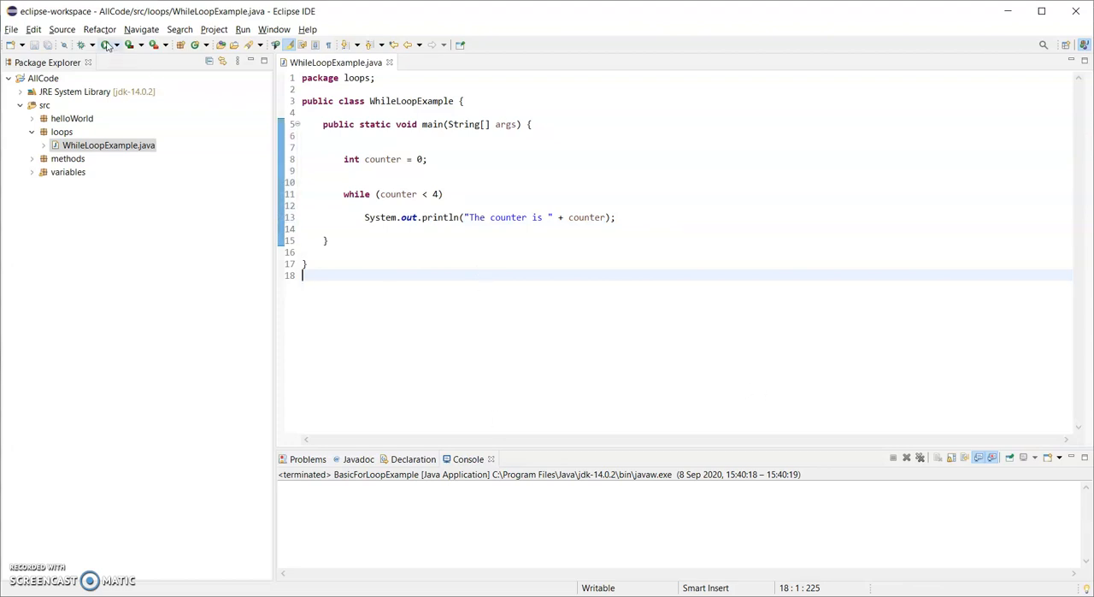
- Run WhileLoopExample, then terminate the infinite loop printing The counter is 0
{"action": "left_click", "coordinate": [101, 46]}
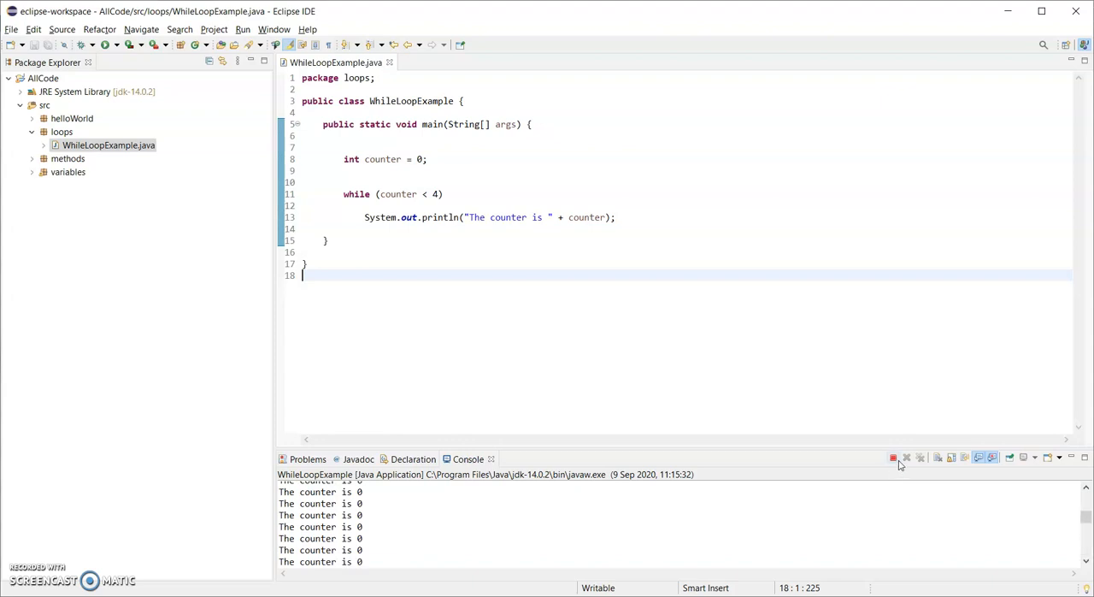
{"action": "mouse_move", "coordinate": [889, 456]}
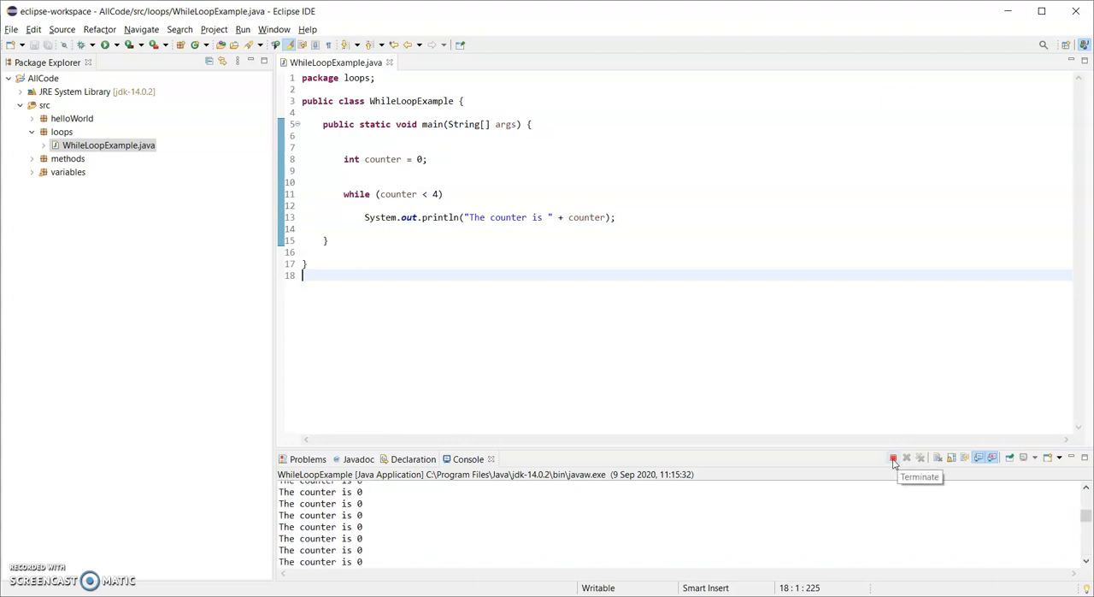
{"action": "left_click", "coordinate": [893, 458]}
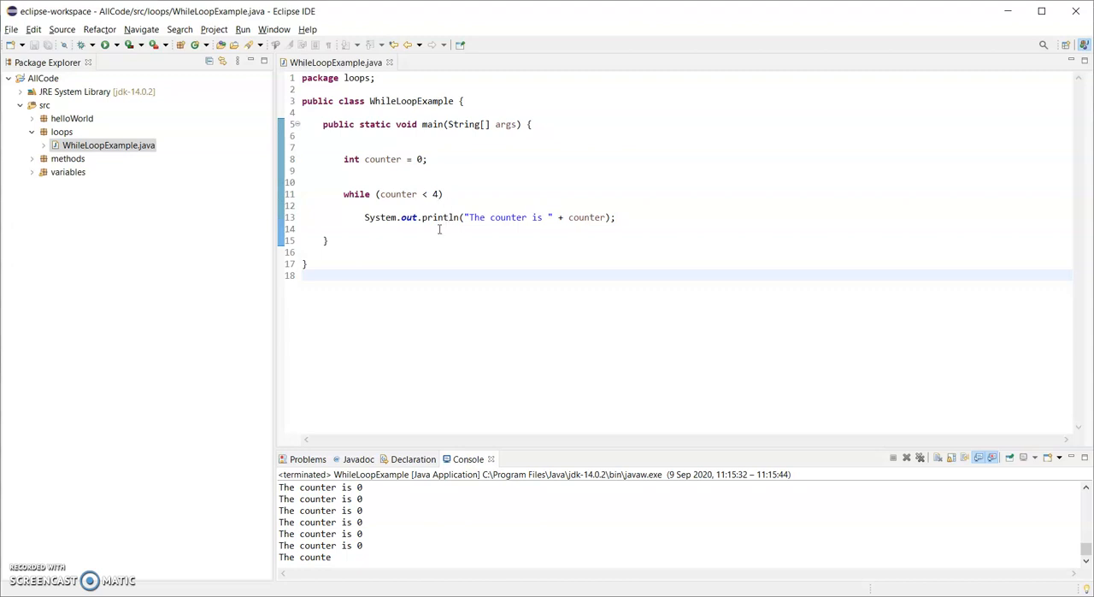
{"action": "mouse_move", "coordinate": [588, 236]}
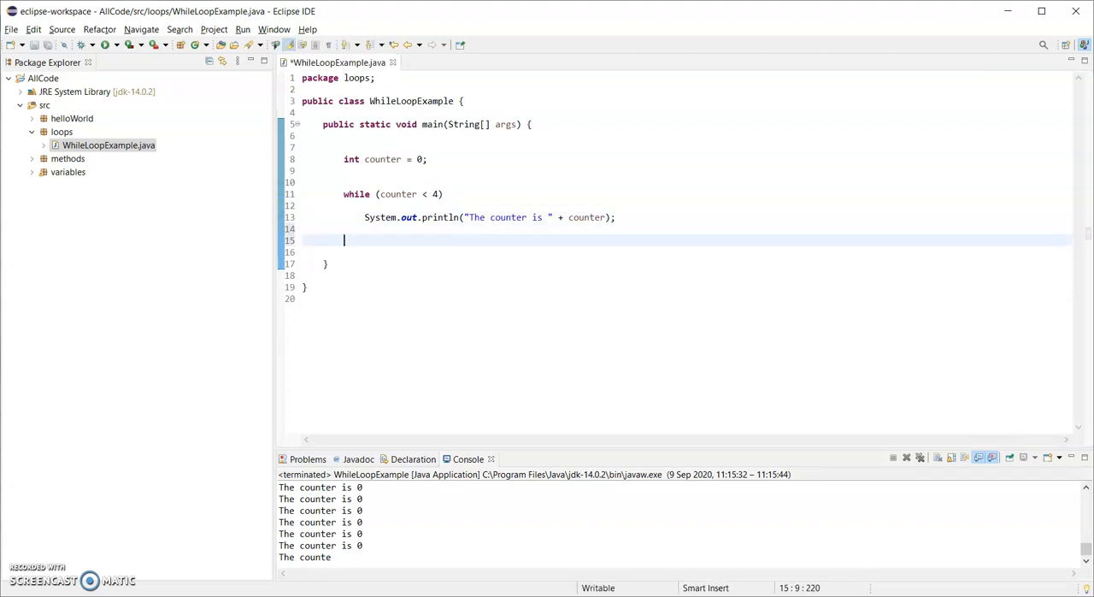
- Add counter++; with the comment // counter = counter + 1; after the println and save
{"action": "type", "text": "counter"}
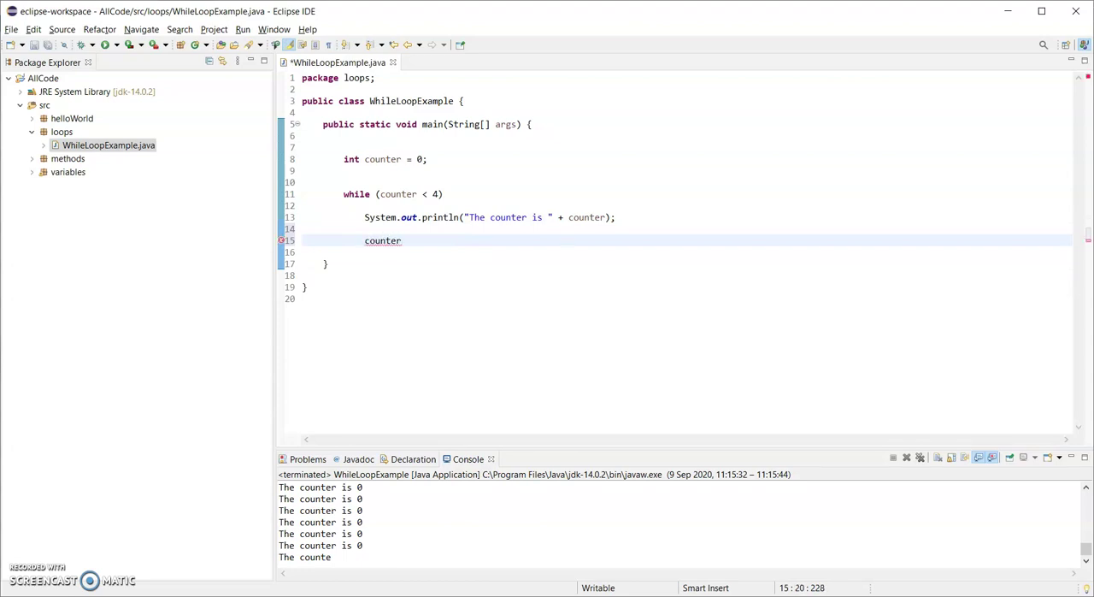
{"action": "type", "text": "++;"}
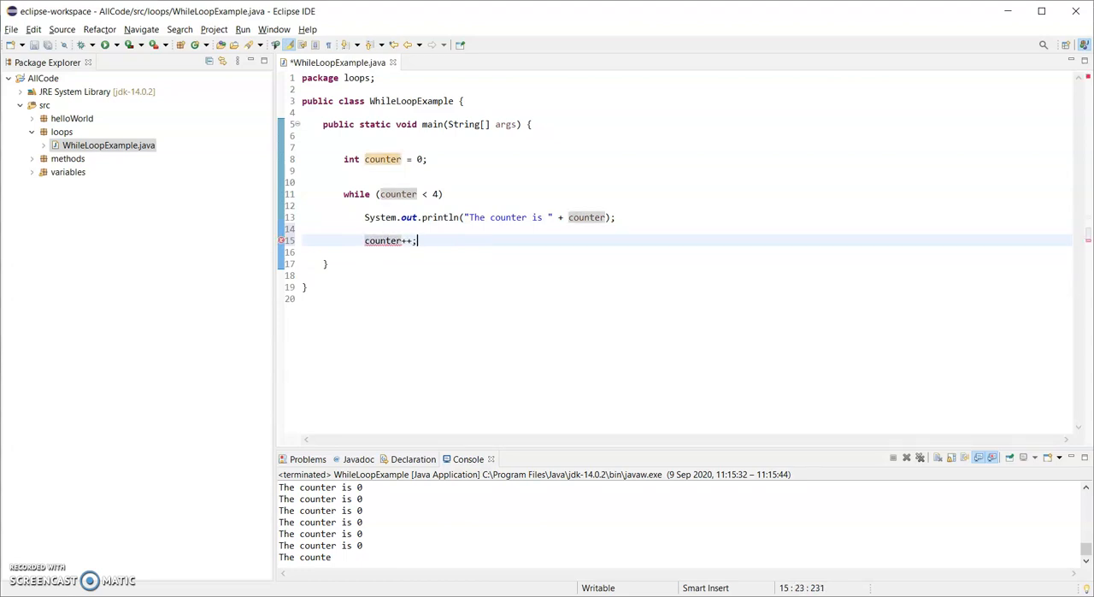
{"action": "type", "text": "// counter = counter"}
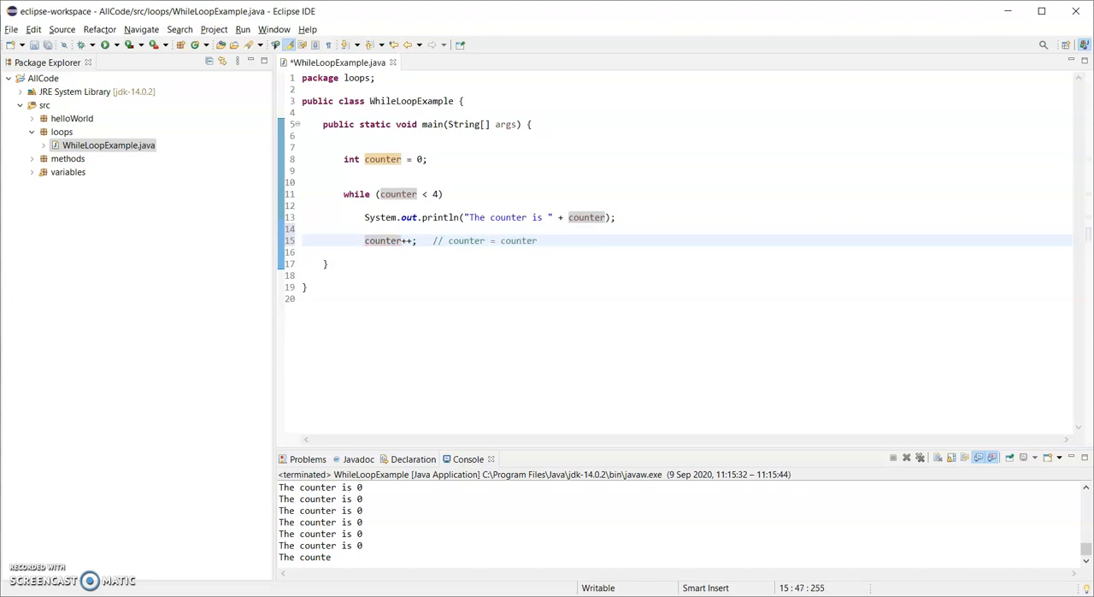
{"action": "type", "text": "+ 1;"}
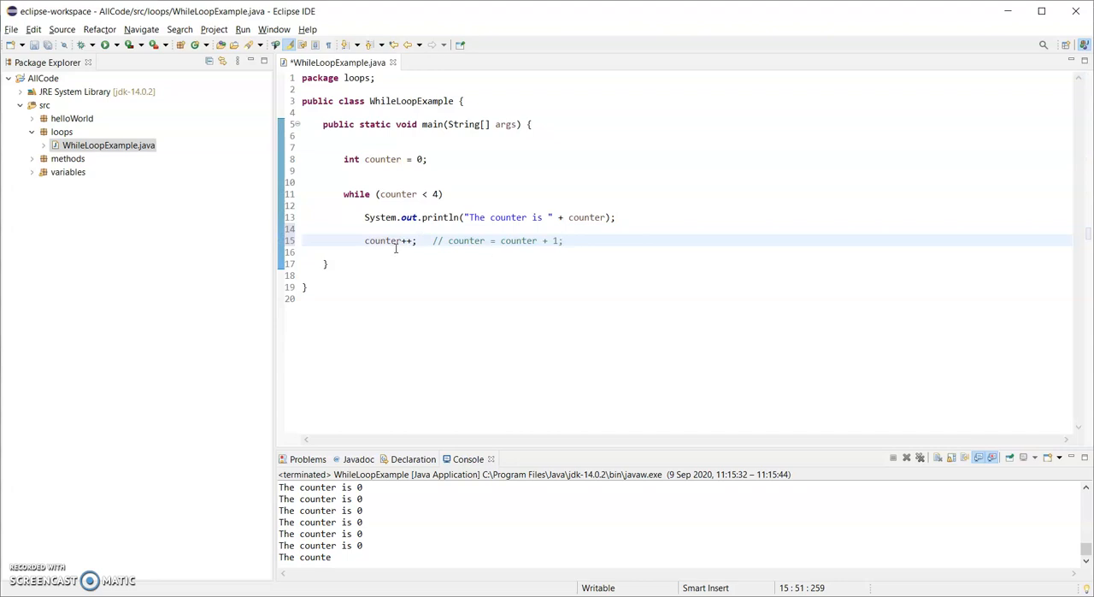
{"action": "left_click", "coordinate": [561, 240]}
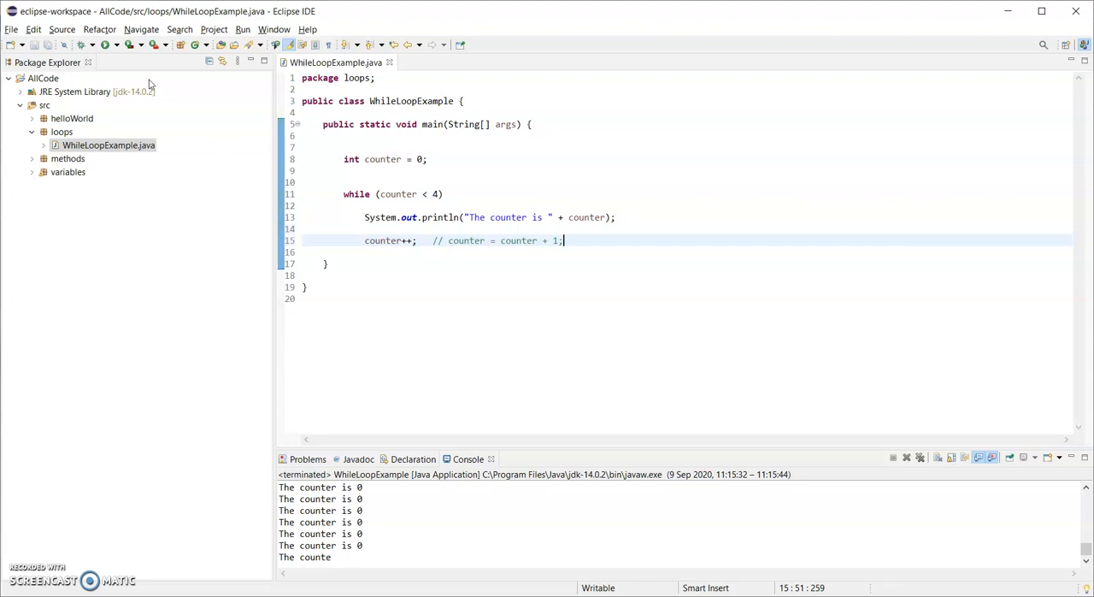
- Rerun the program, then place the cursor at the end of the while condition line
{"action": "left_click", "coordinate": [94, 45]}
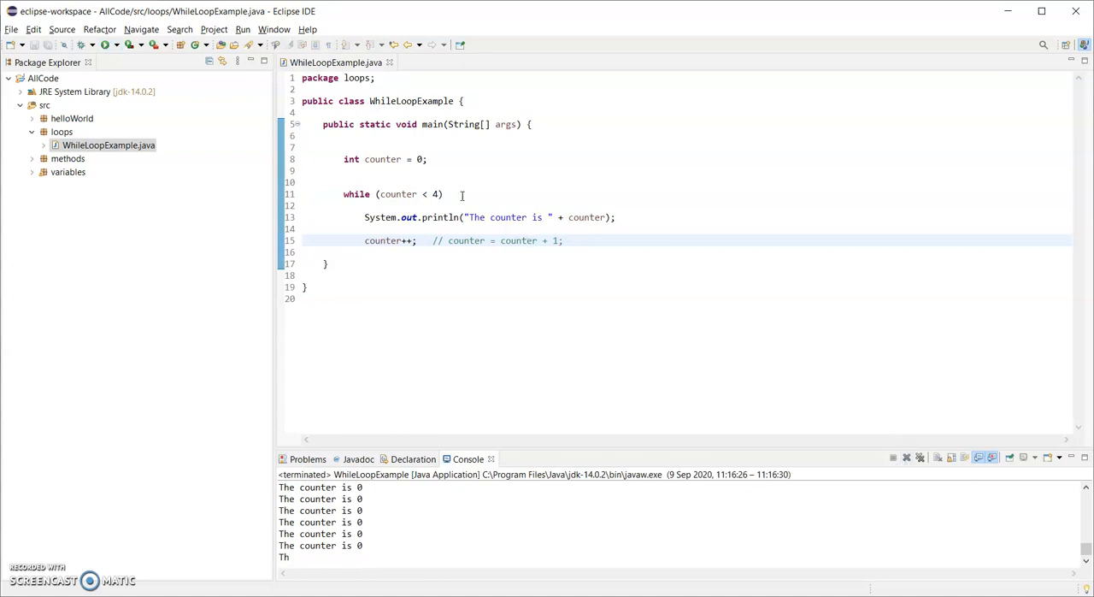
{"action": "left_click", "coordinate": [461, 193]}
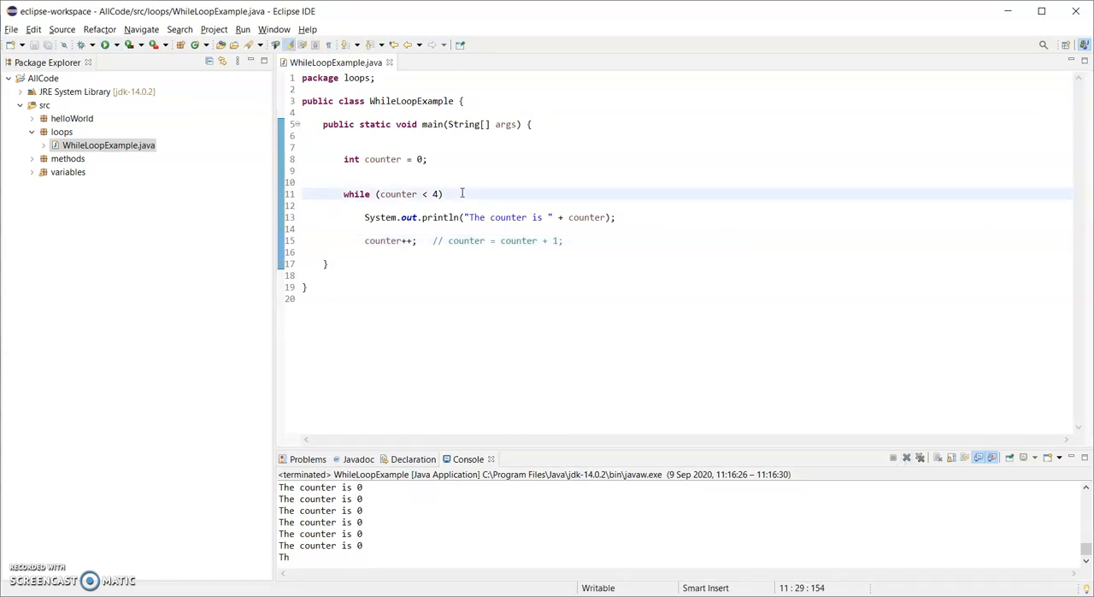
{"action": "mouse_move", "coordinate": [383, 212]}
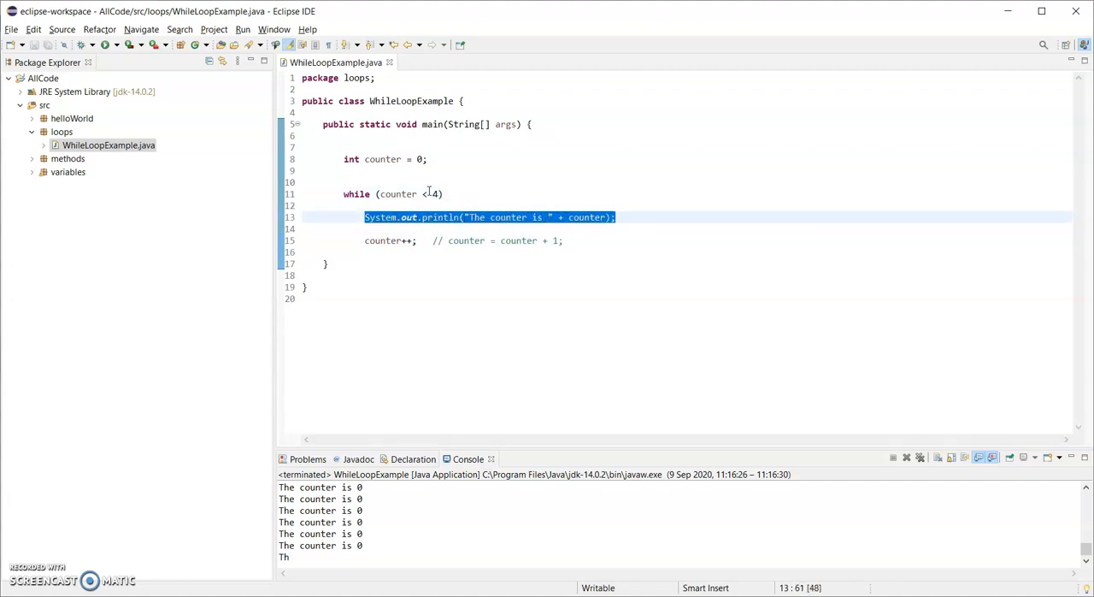
{"action": "mouse_move", "coordinate": [393, 240]}
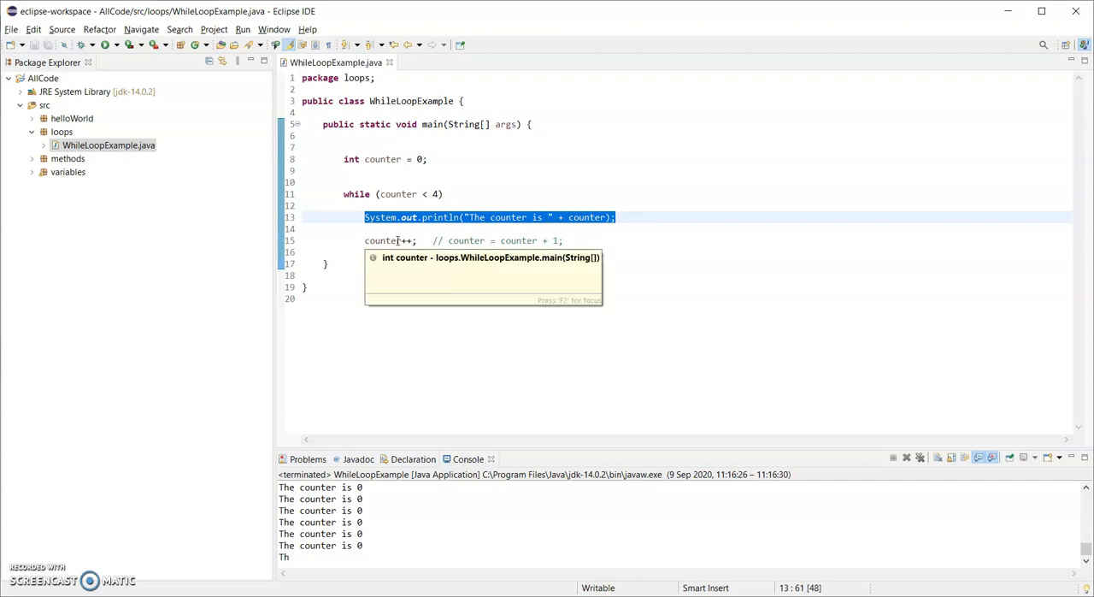
{"action": "left_click", "coordinate": [465, 193]}
{"action": "type", "text": " {"}
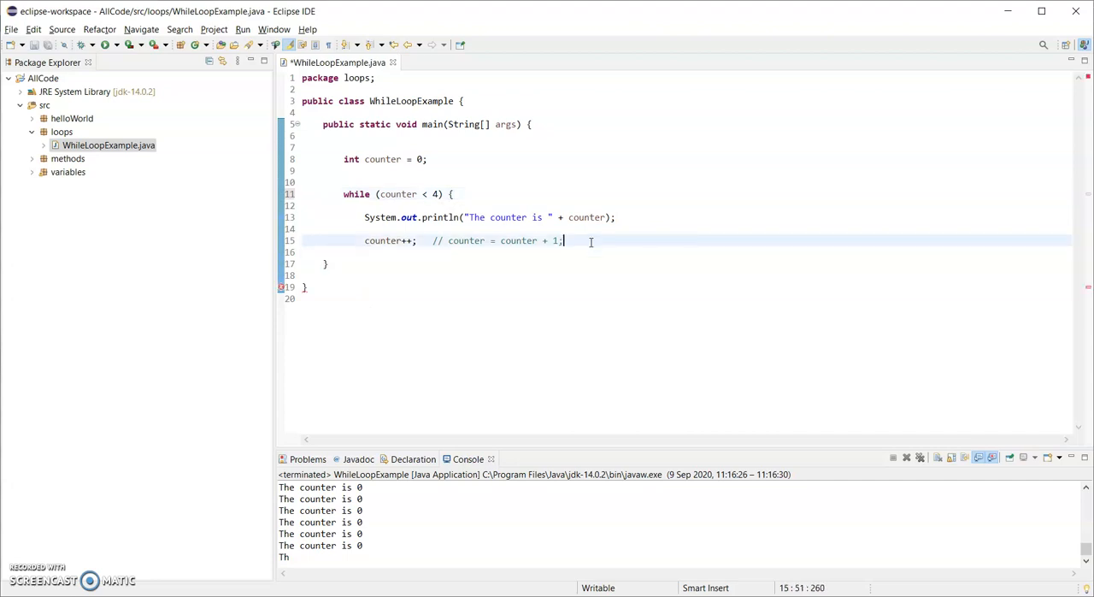
- Close the loop body with a brace and print "After the while loop" via the sout template
{"action": "key", "text": "Enter"}
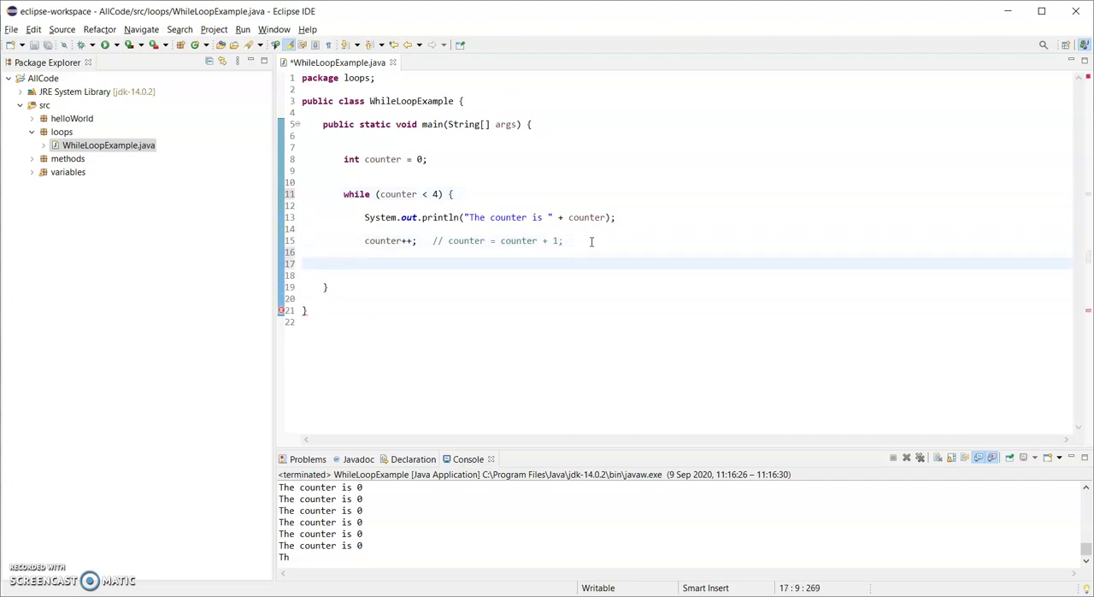
{"action": "type", "text": "sout"}
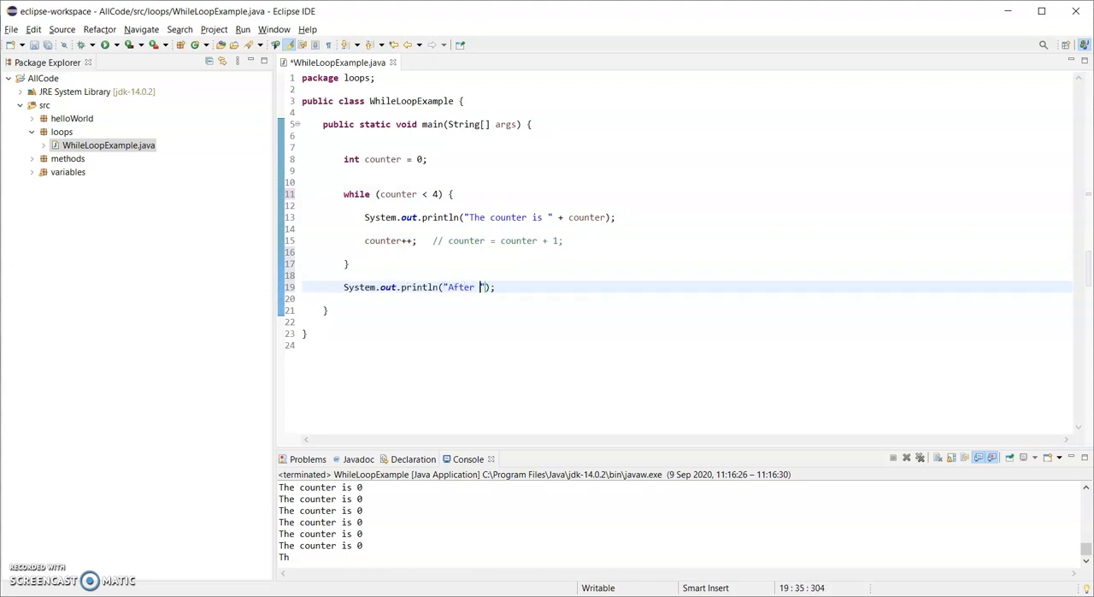
{"action": "type", "text": "the while loop"}
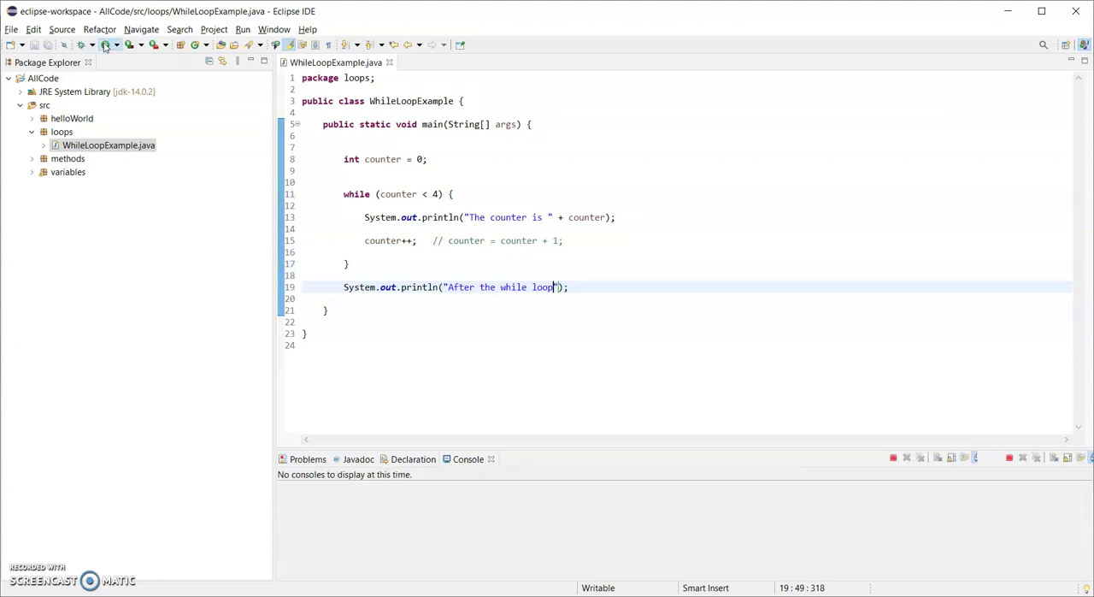
{"action": "left_click", "coordinate": [103, 44]}
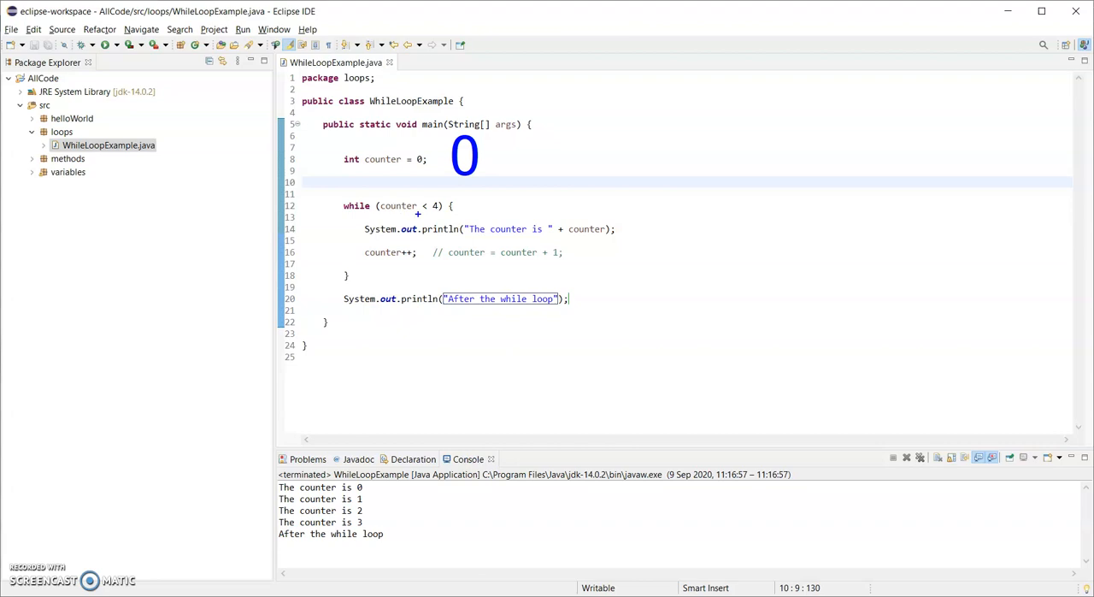
{"action": "mouse_move", "coordinate": [588, 229]}
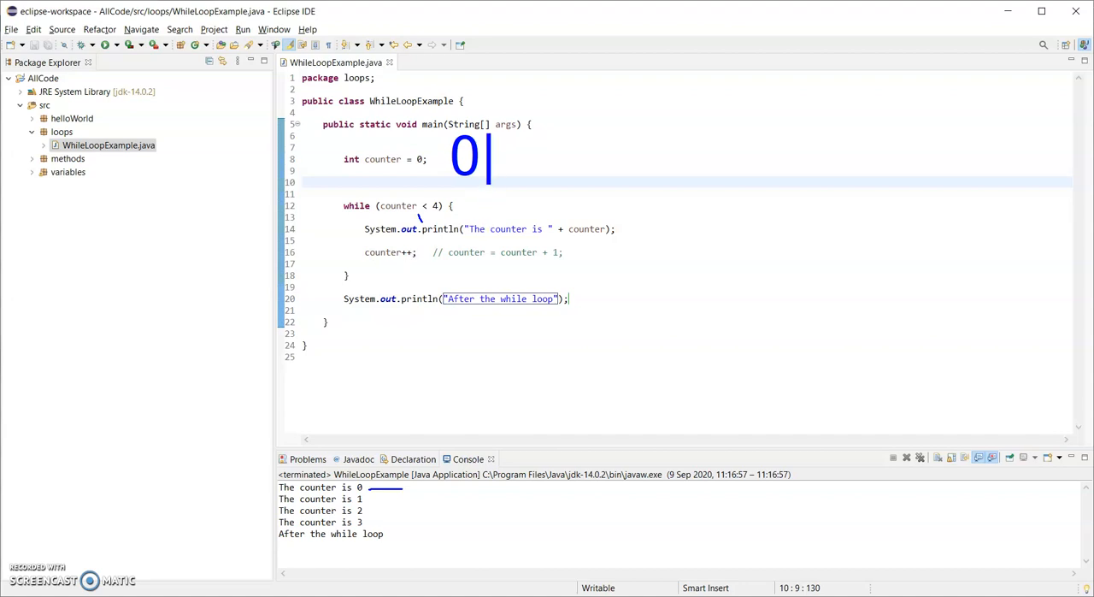
- Pen-annotate counter values 0, 1, 2 and mark the increment line in the trace
{"action": "type", "text": "1"}
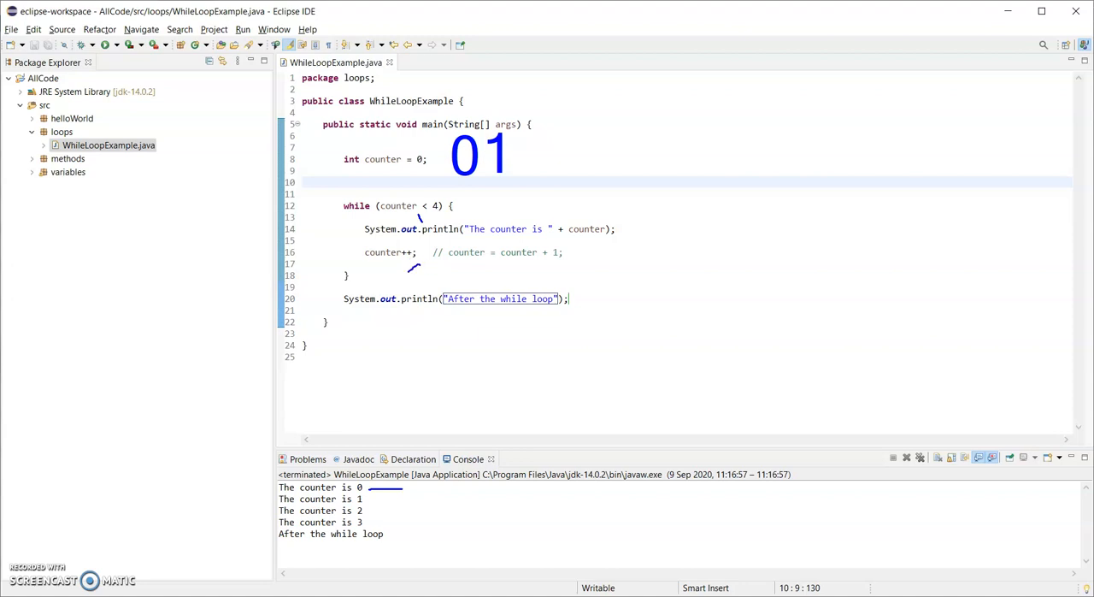
{"action": "left_click_drag", "start_coordinate": [359, 180], "coordinate": [419, 273]}
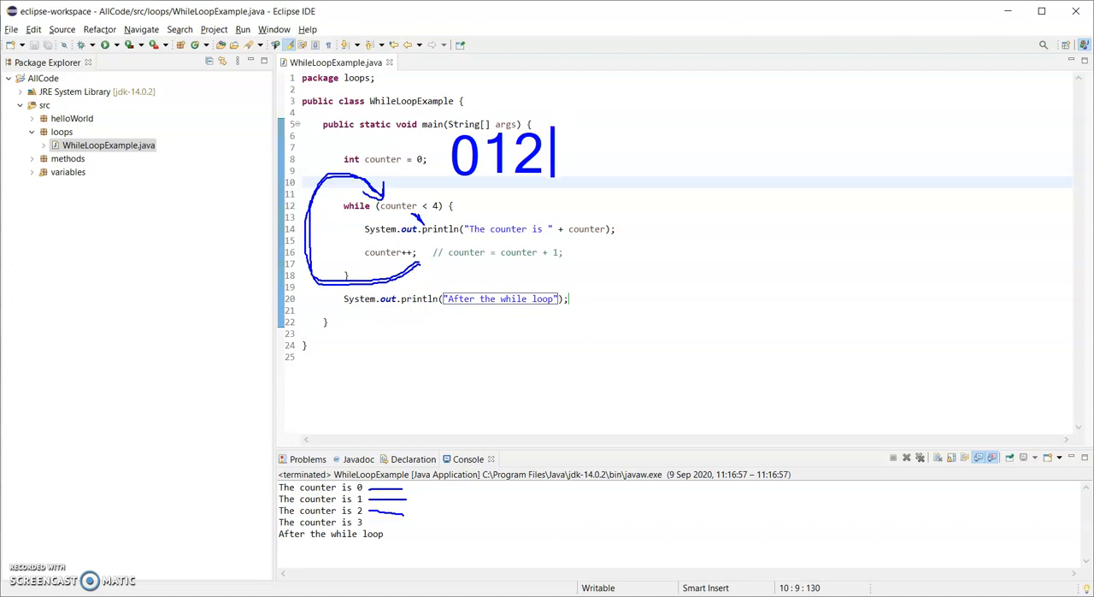
- Write counter values 3 and 4, arrow back to the condition, and label it false
{"action": "type", "text": "3"}
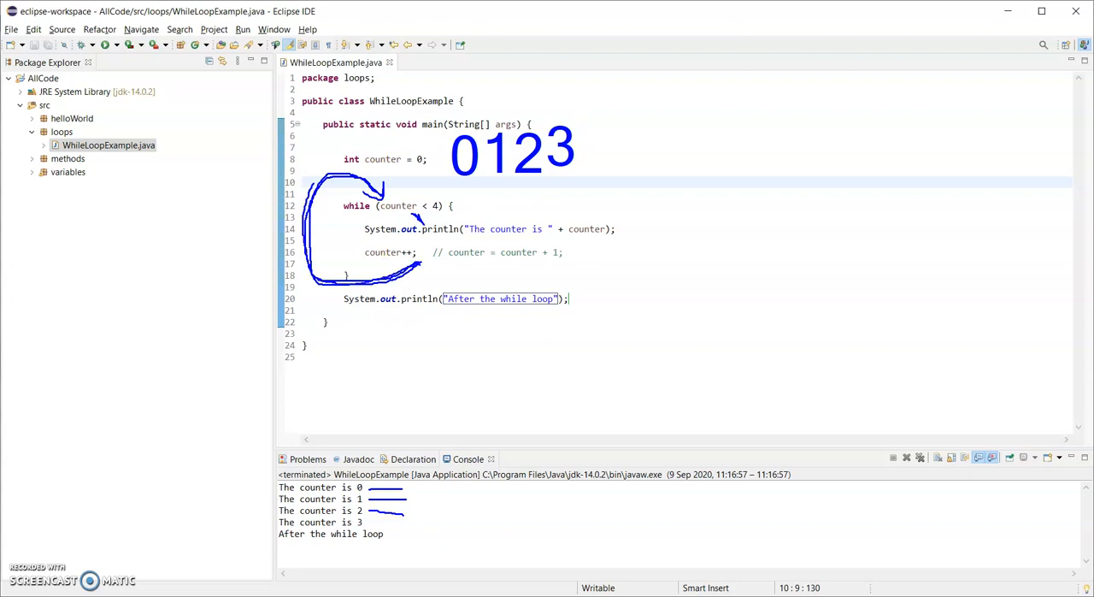
{"action": "mouse_move", "coordinate": [388, 208]}
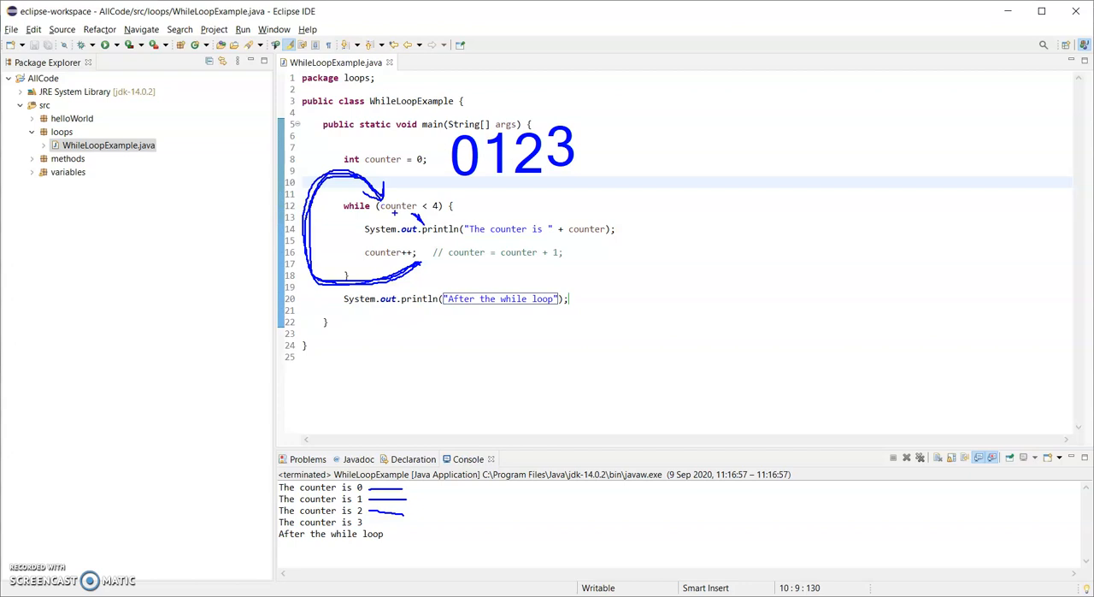
{"action": "mouse_move", "coordinate": [416, 216]}
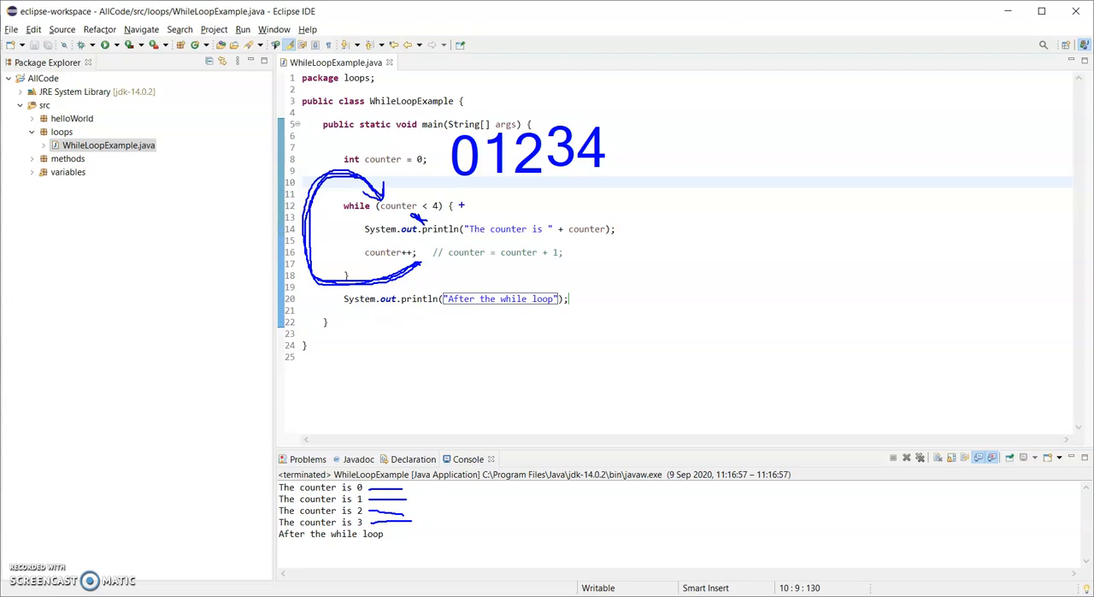
{"action": "left_click_drag", "start_coordinate": [462, 206], "coordinate": [573, 297]}
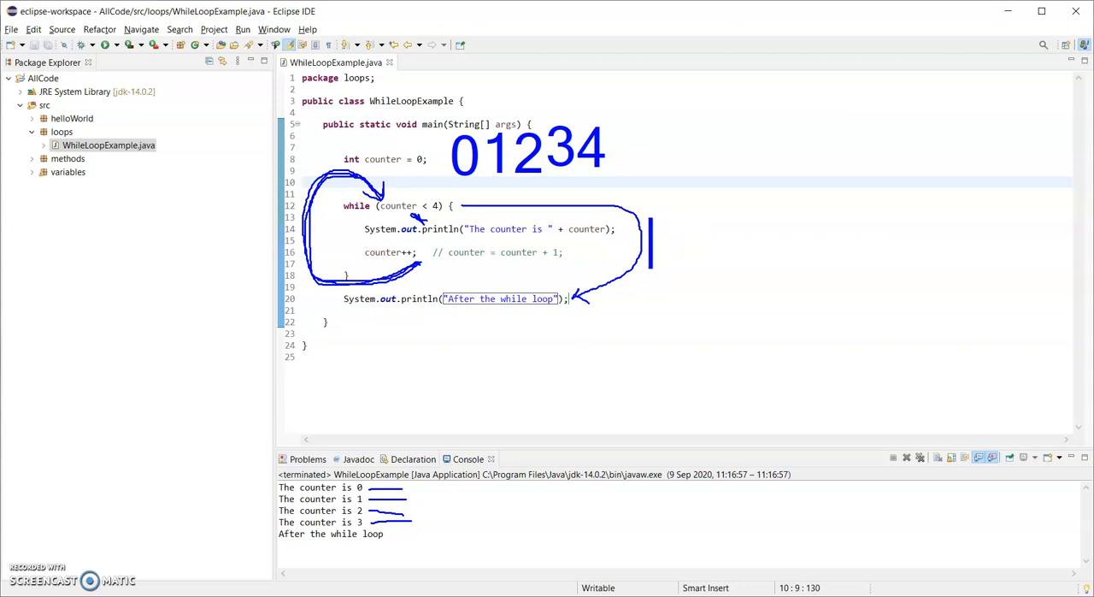
{"action": "type", "text": "false"}
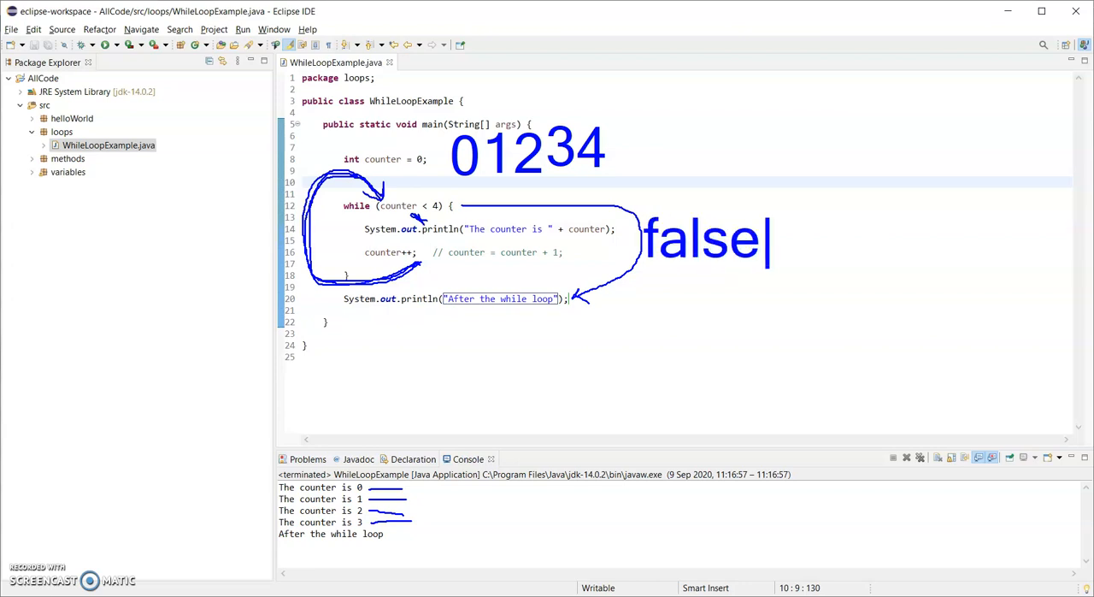